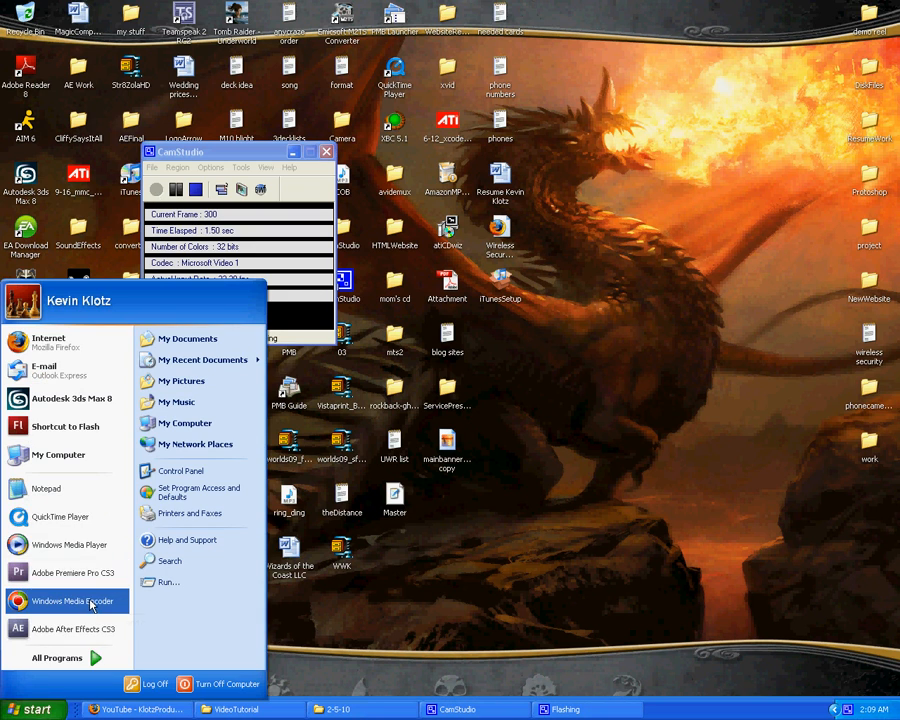
Launch Windows Media Encoder from the Windows XP Start menu.
left_click(68, 600)
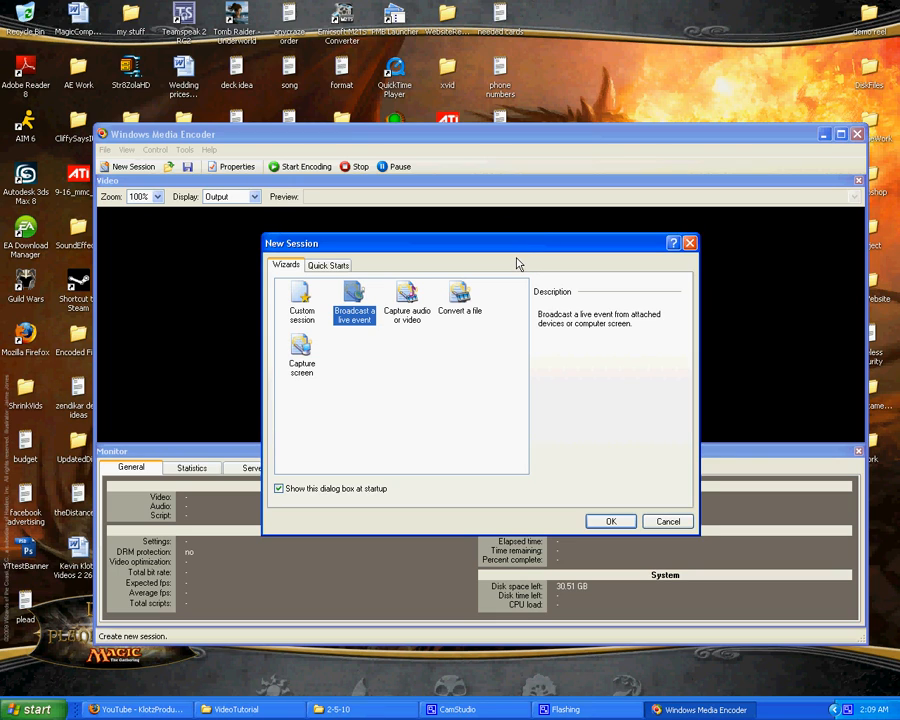
Choose the Convert a file wizard in the New Session dialog.
left_click(460, 300)
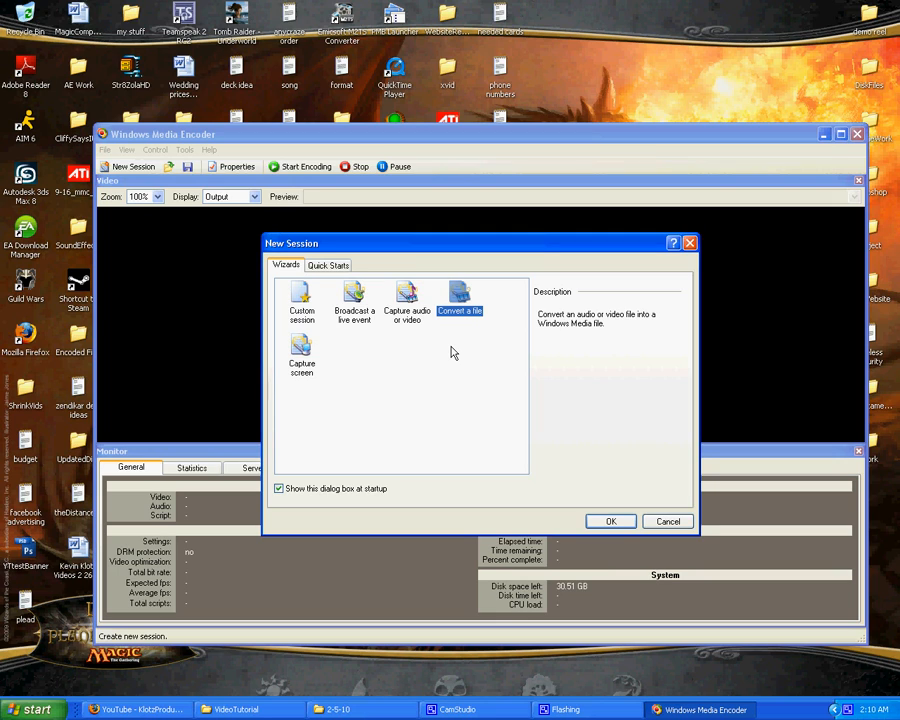
mouse_move(448, 344)
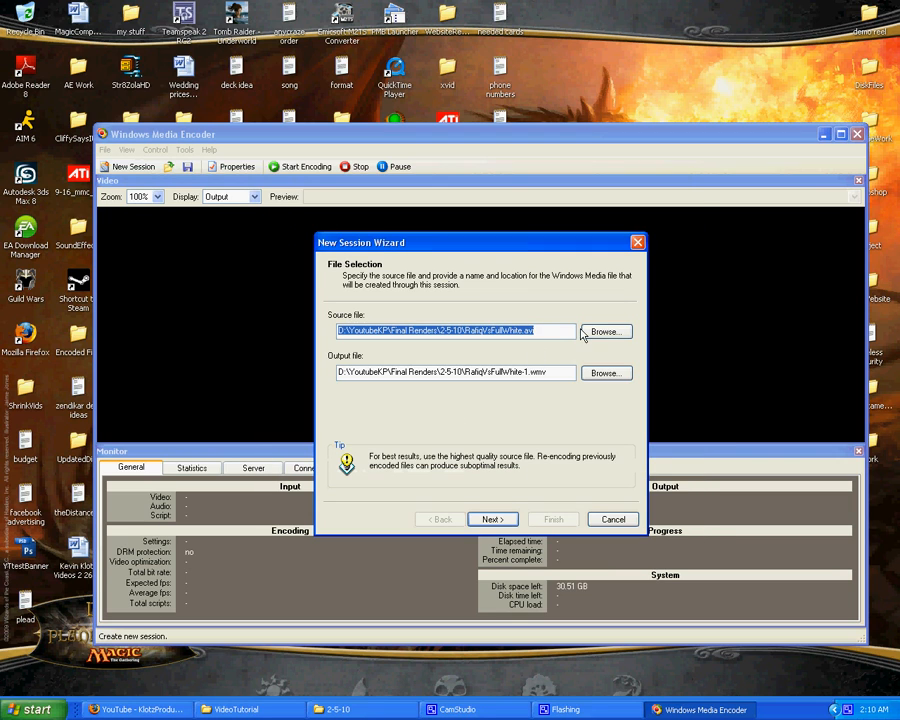
Select the final rendered WarFareHd video in the 2-5-10 folder as source and continue to distribution.
left_click(604, 332)
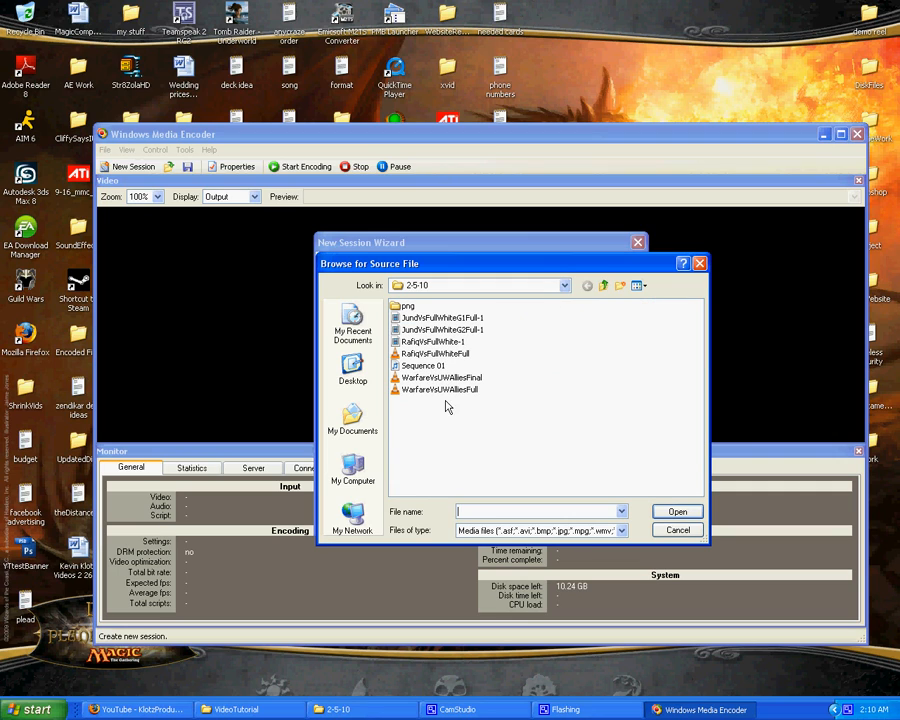
mouse_move(418, 390)
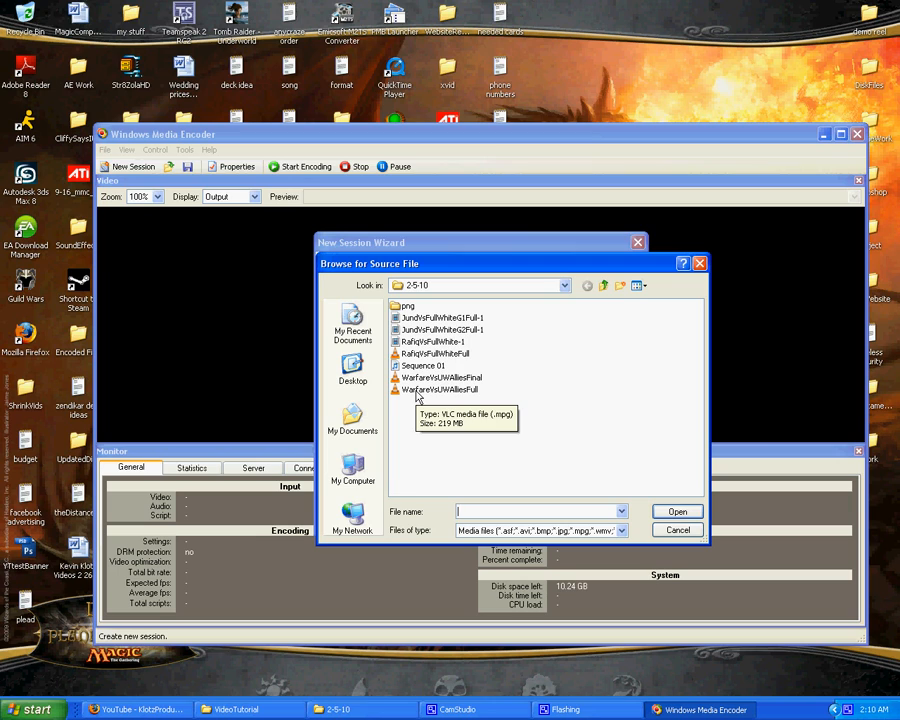
mouse_move(430, 380)
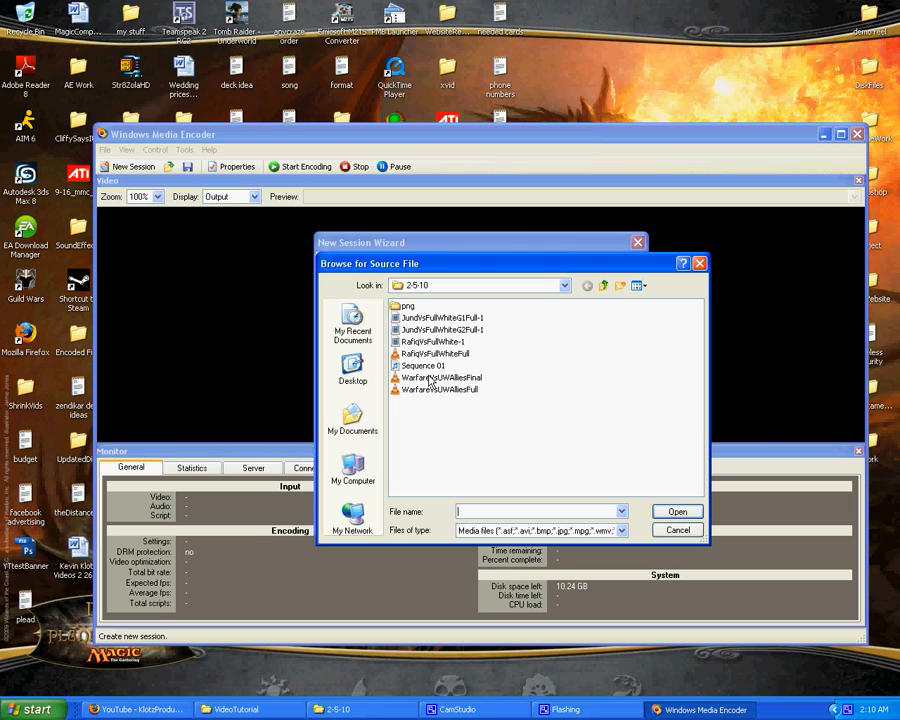
left_click(440, 376)
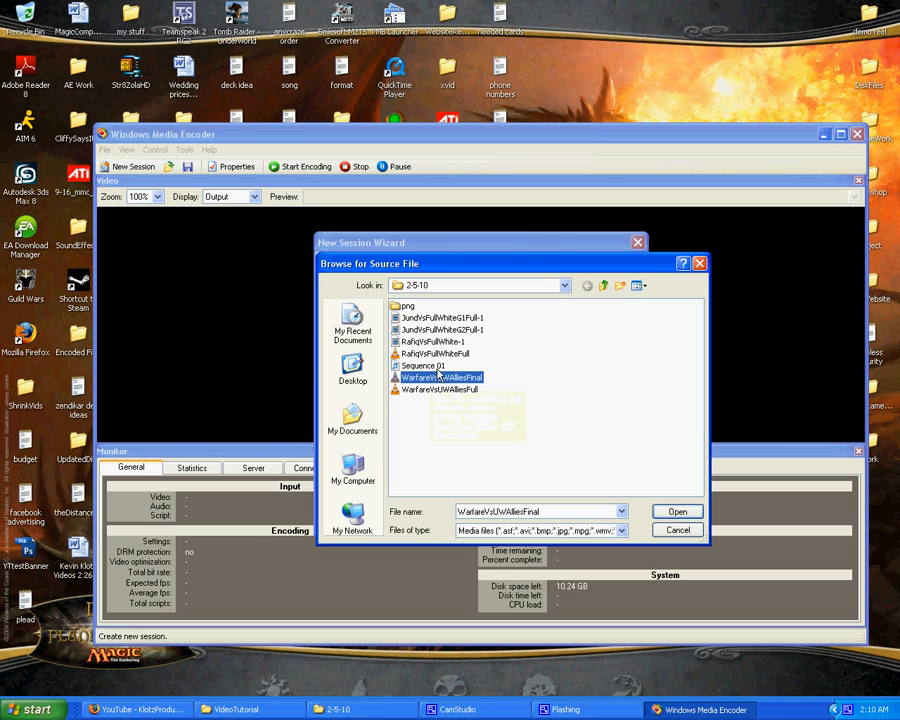
left_click(676, 512)
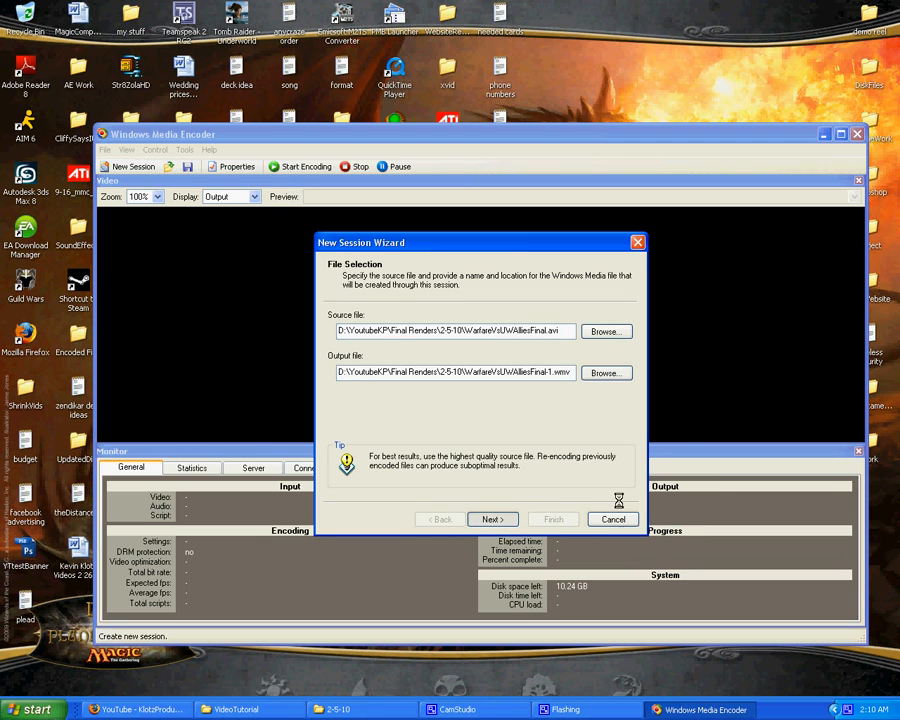
left_click(492, 520)
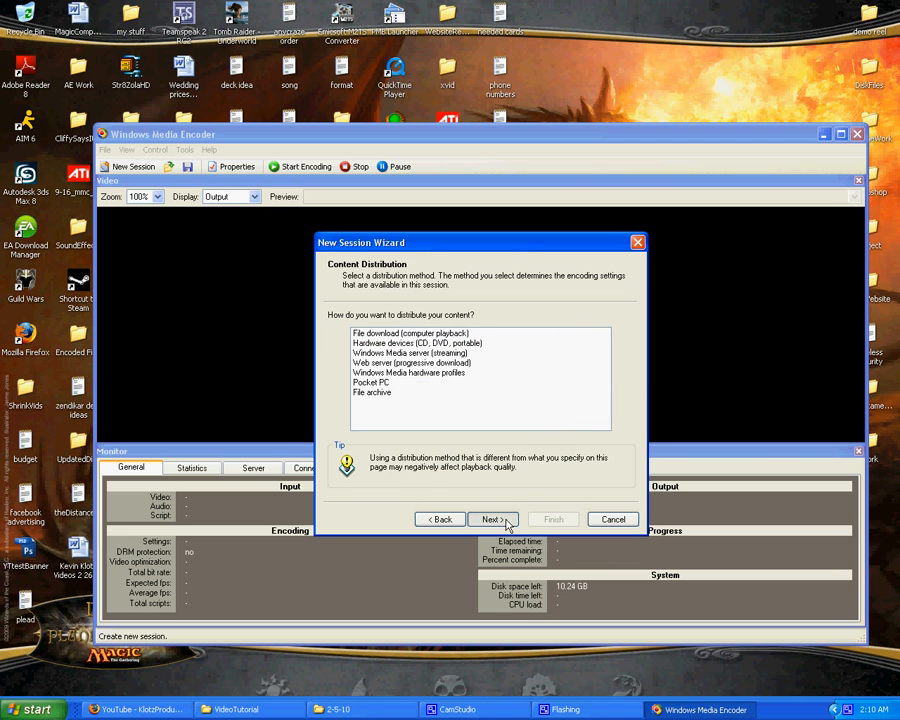
Keep high definition quality video (5 Mbps VBR) and audio, accept author details, and finish to begin converting.
left_click(490, 520)
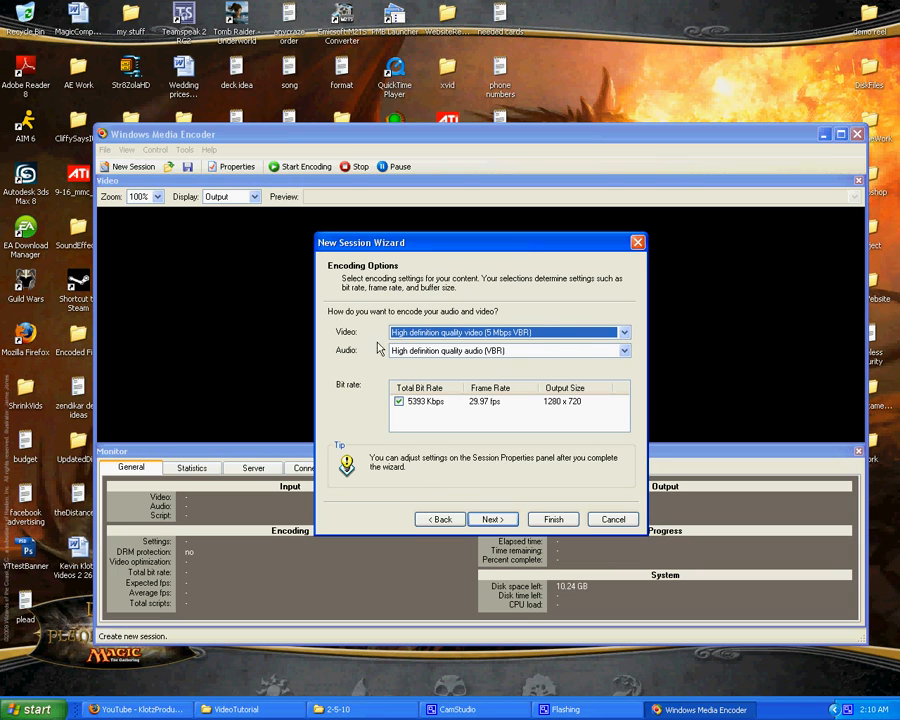
mouse_move(510, 536)
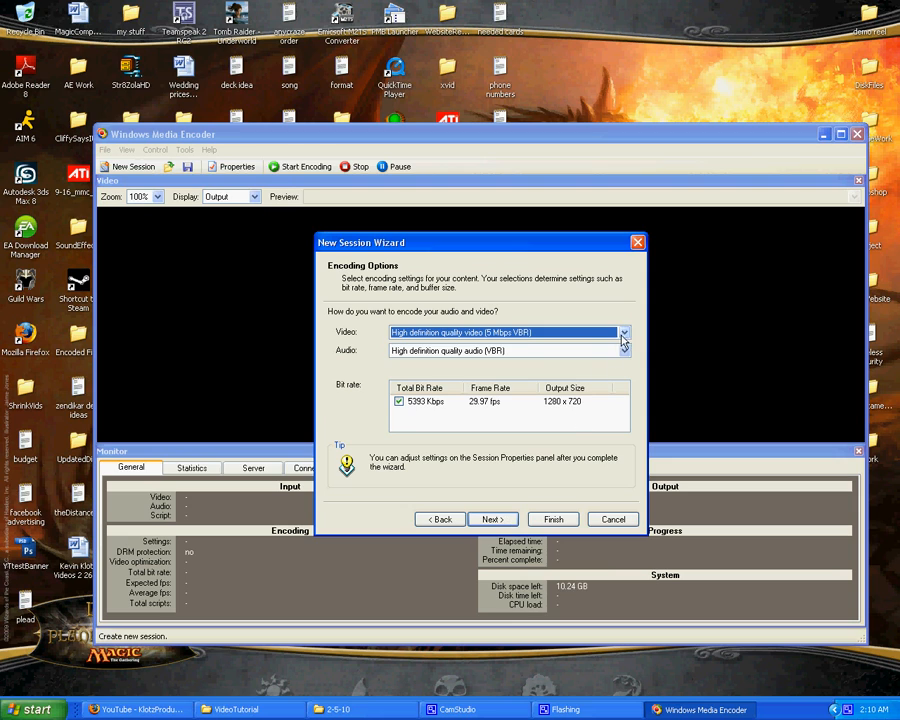
left_click(624, 332)
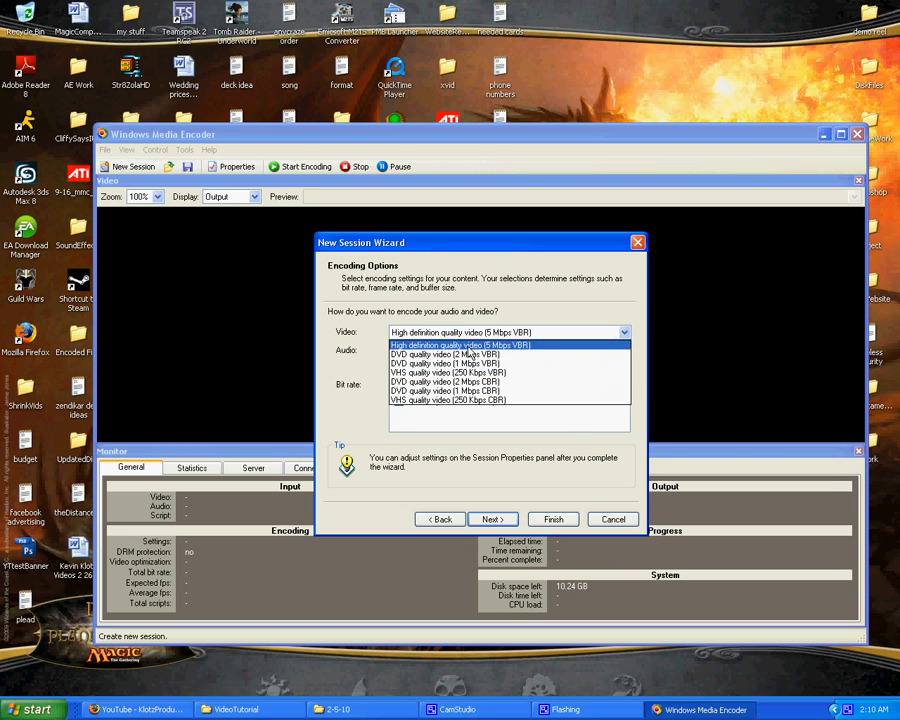
left_click(510, 350)
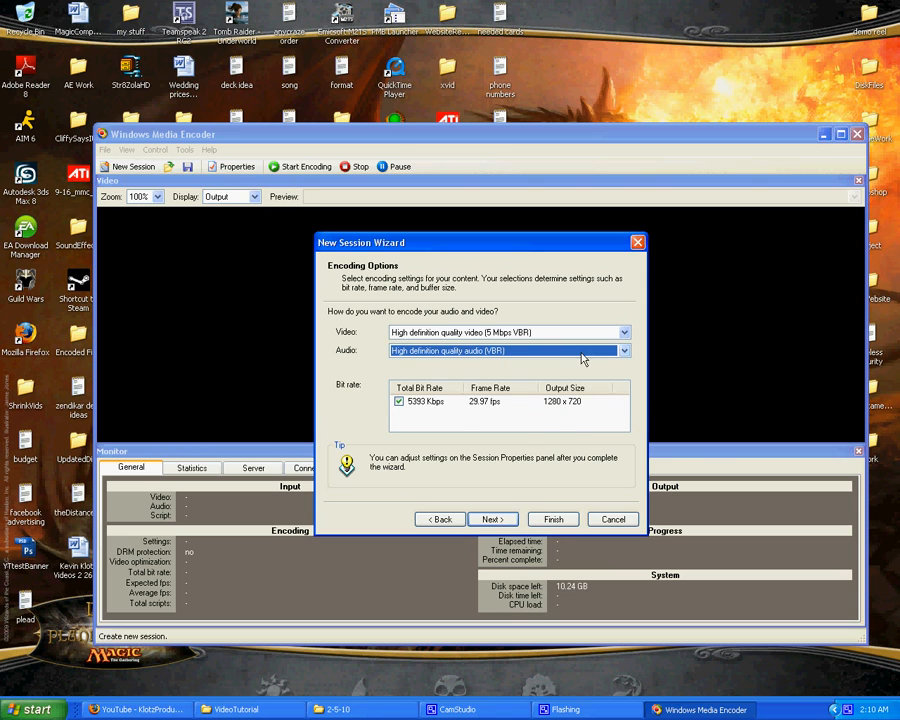
left_click(492, 520)
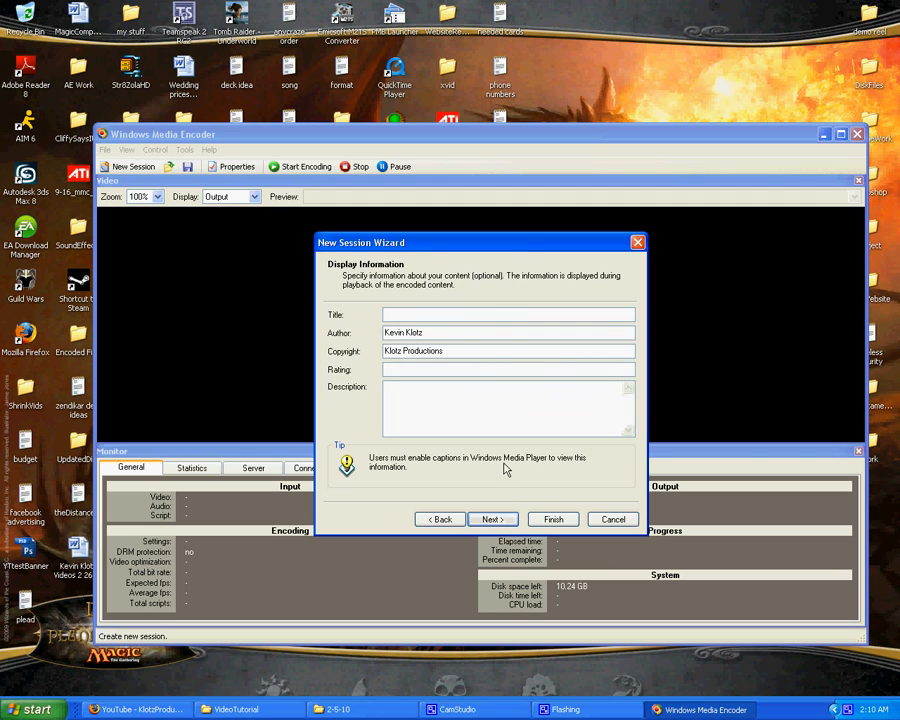
left_click(492, 520)
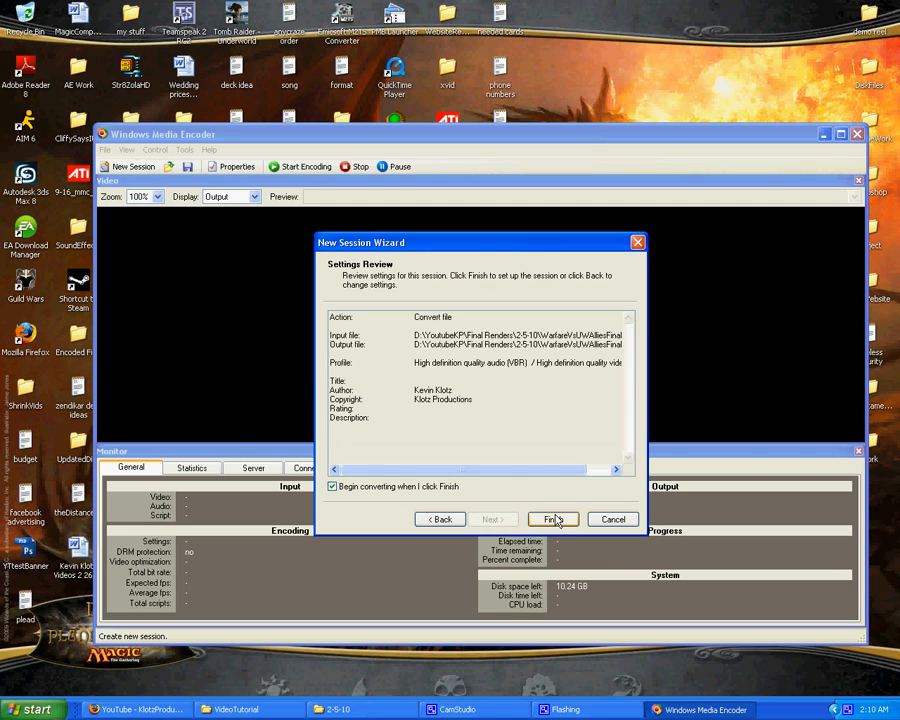
left_click(552, 520)
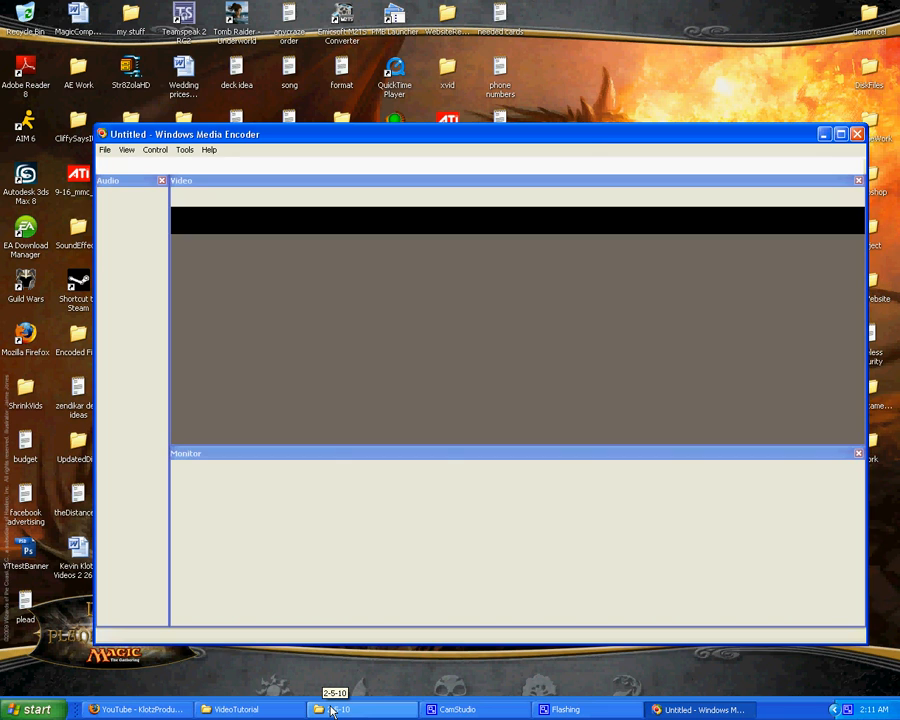
Open the 2-5-10 renders folder from the taskbar to check the converted video.
left_click(360, 708)
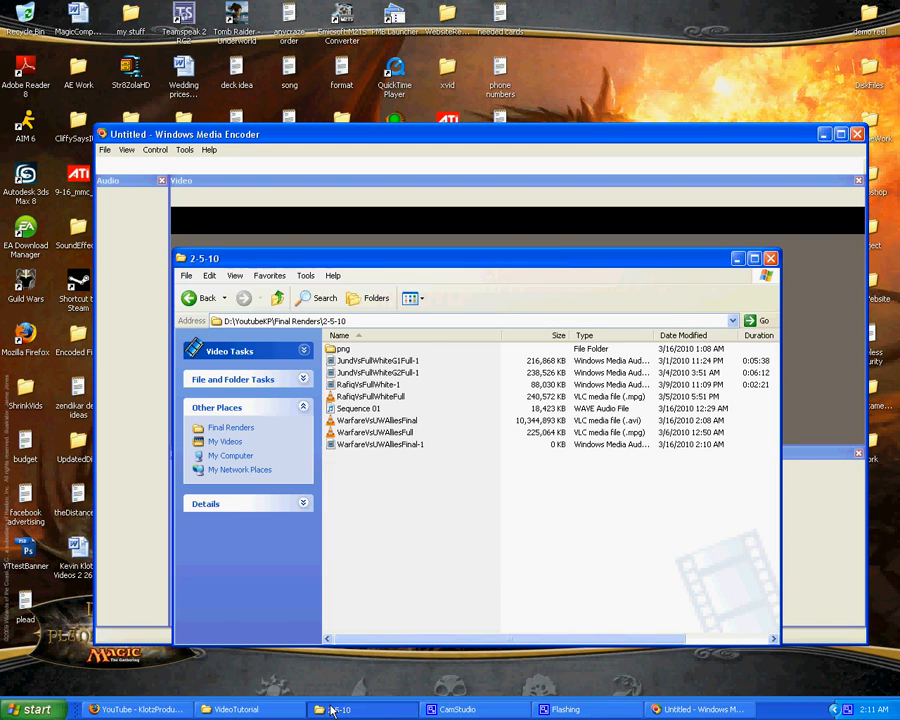